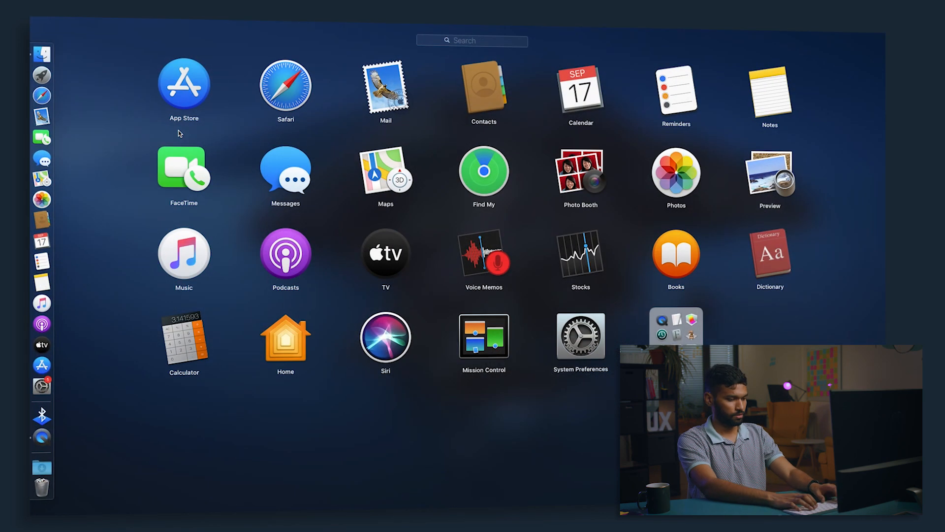
Search 'saf' in Launchpad and launch Safari.
text(s)
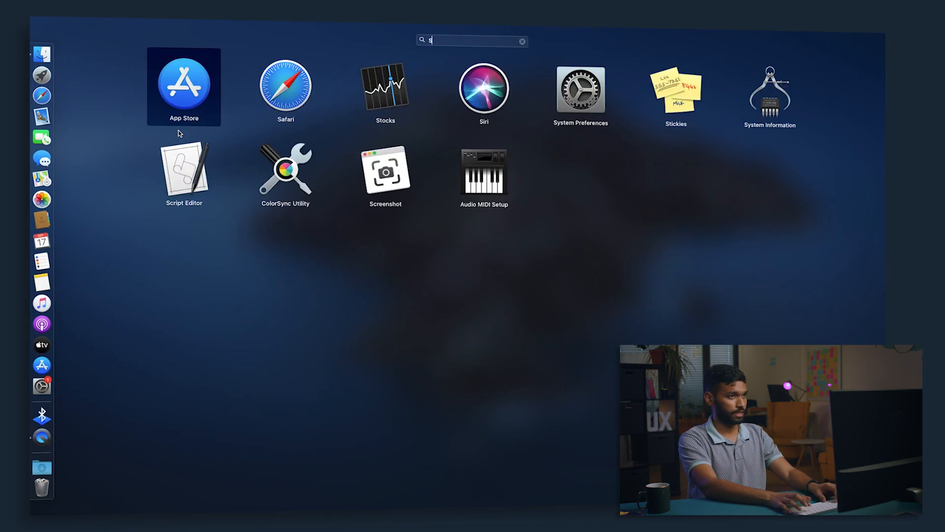
text(af)
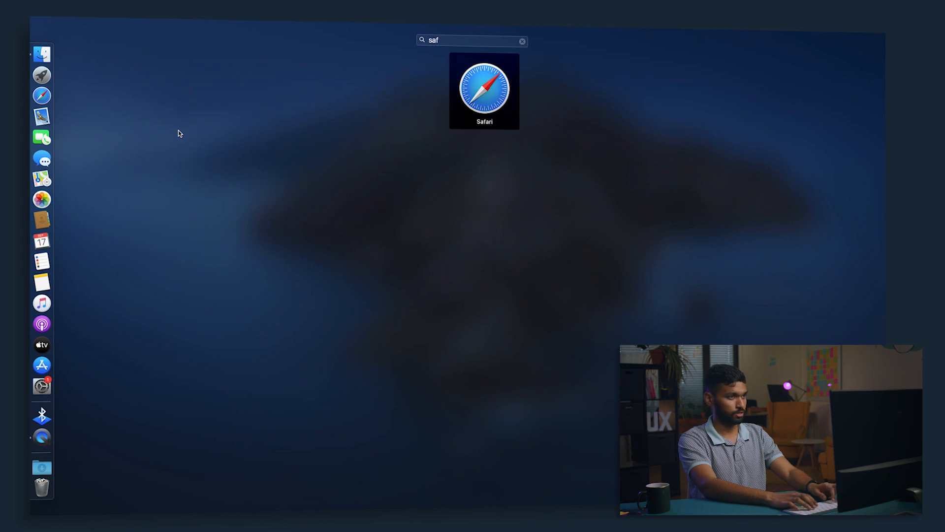
click(485, 90)
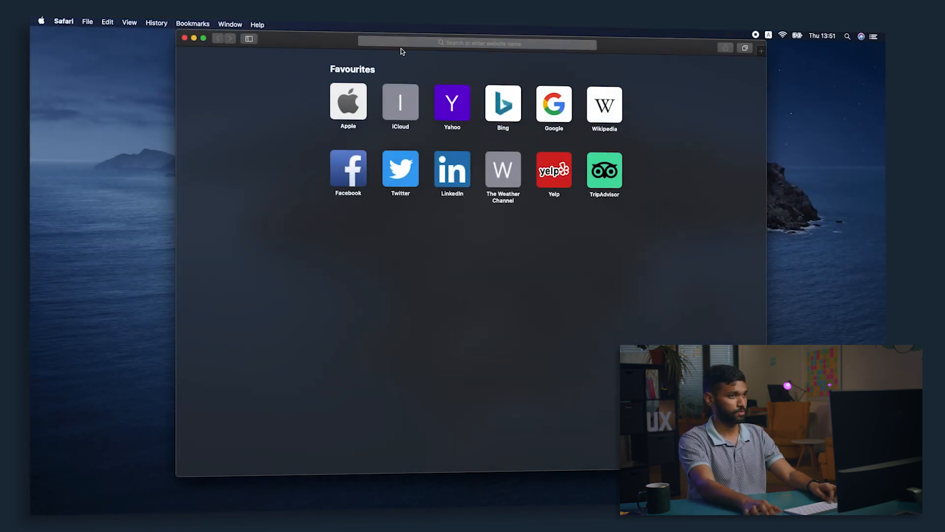
Go to google.com, search for Google Chrome and download the Mac installer googlechrome.dmg.
text(google.com)
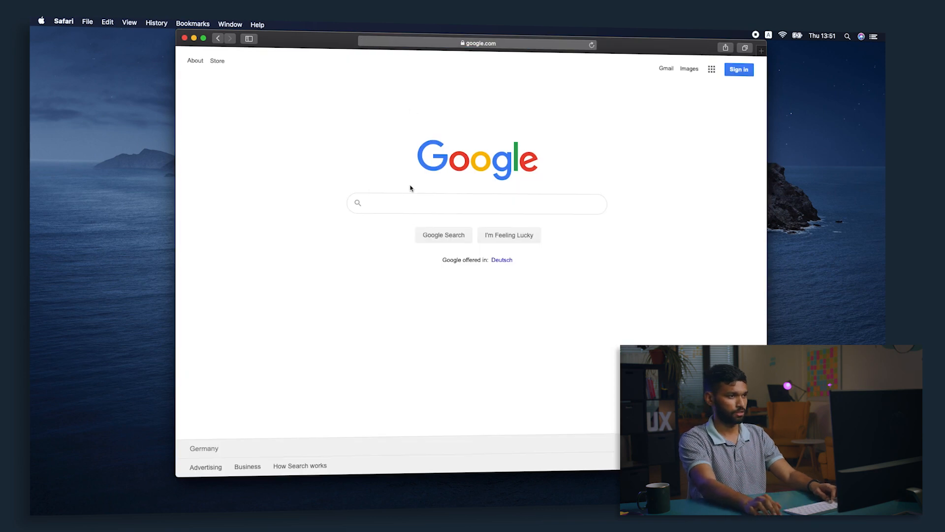
text(google)
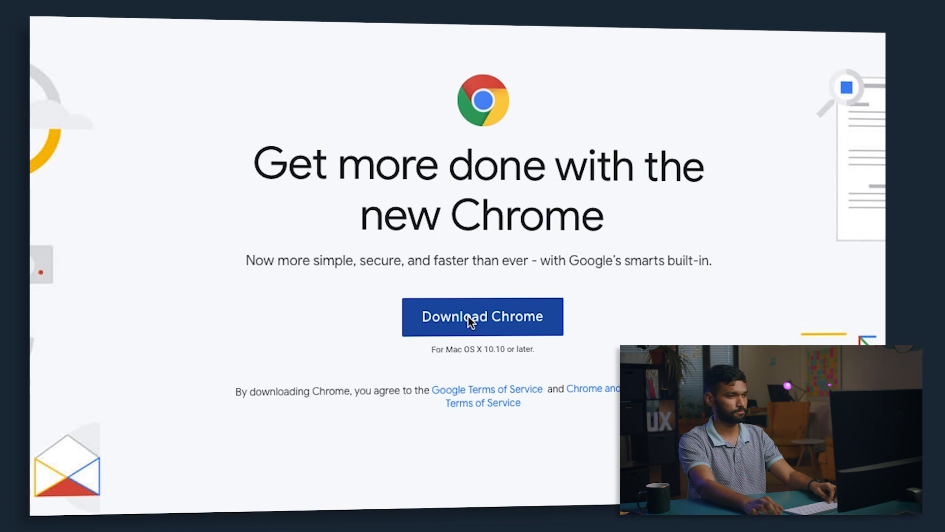
click(482, 316)
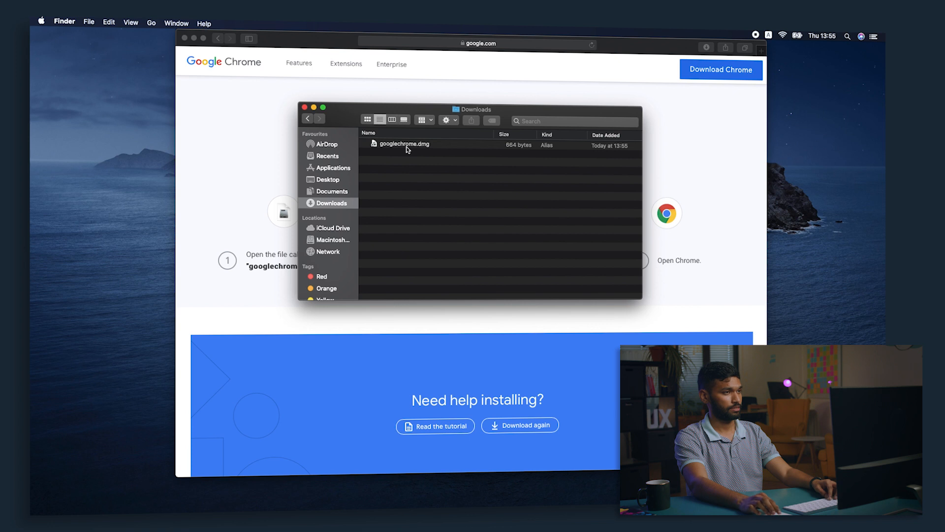
Mount googlechrome.dmg from Downloads and search 'chro' to locate Chrome.
click(403, 145)
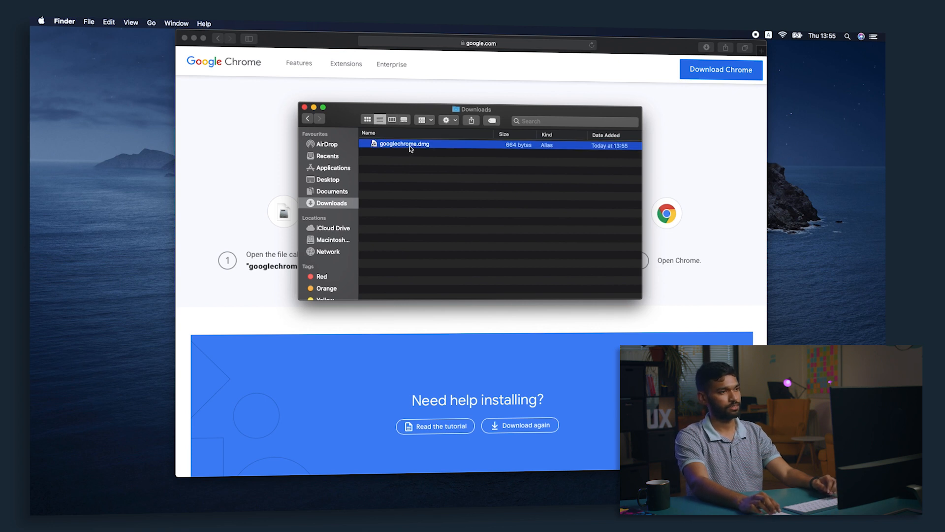
double_click(403, 144)
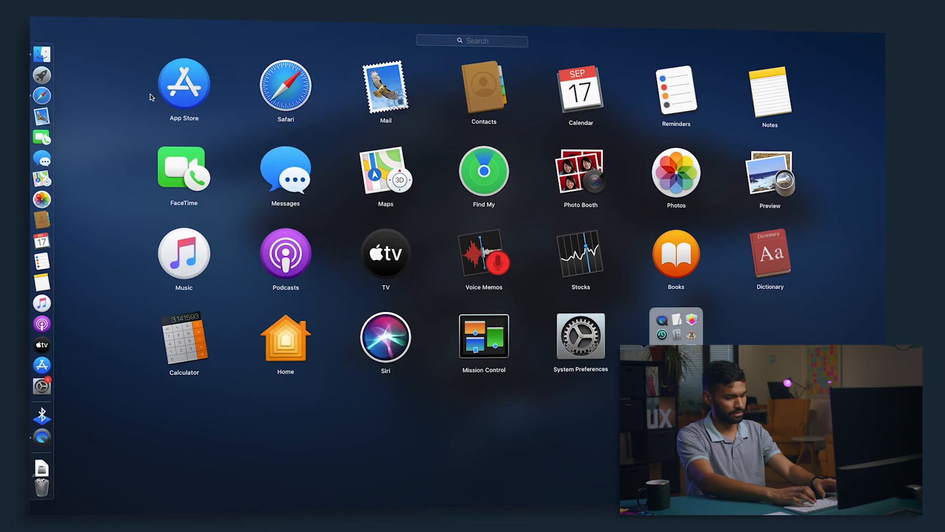
text(chr)
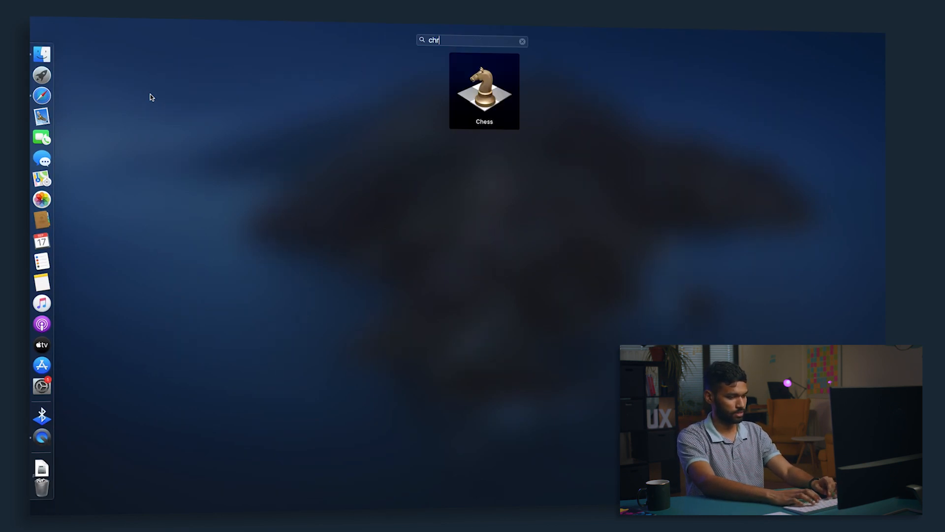
text(o)
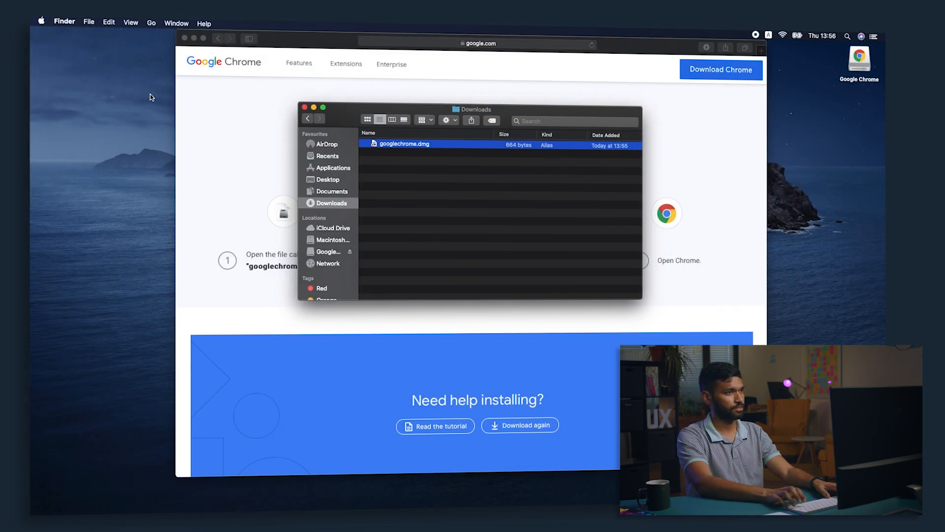
Launch Google Chrome, confirm the security prompt, make Chrome the default browser and start a 'subl' search.
click(304, 107)
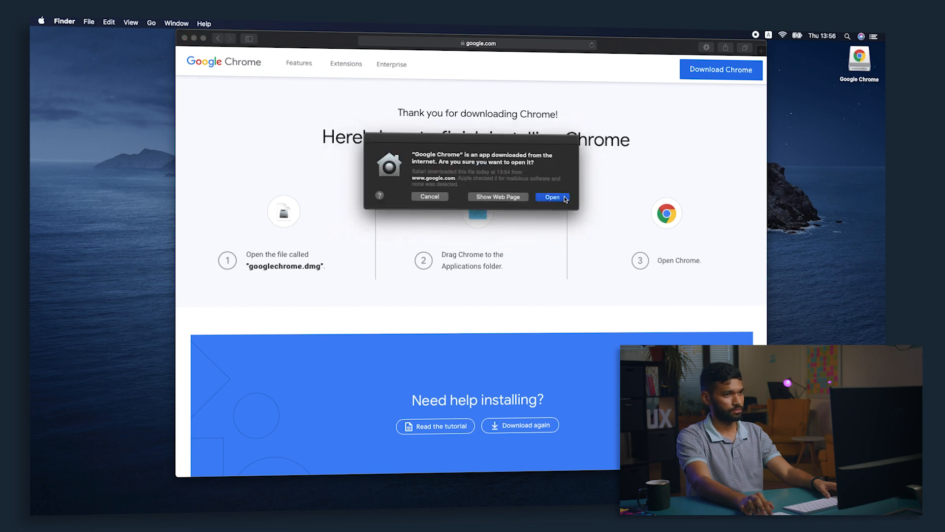
click(551, 197)
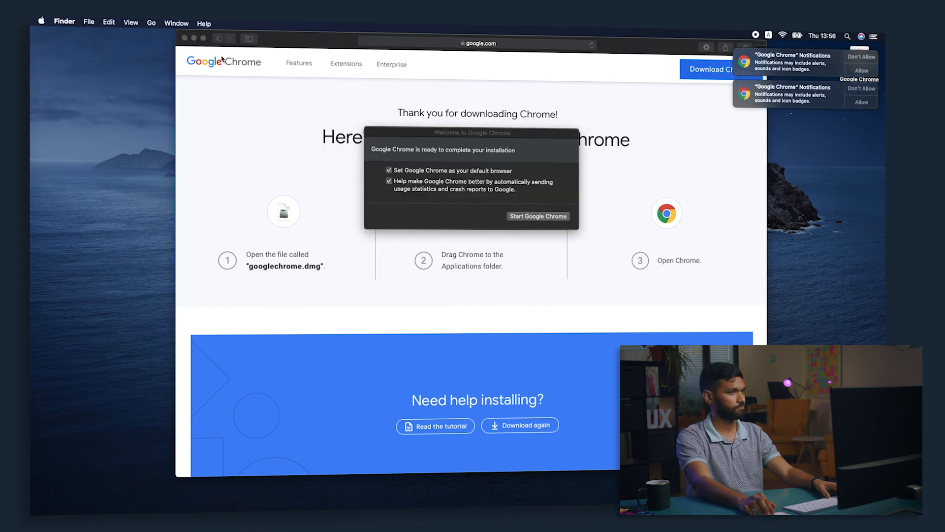
click(537, 216)
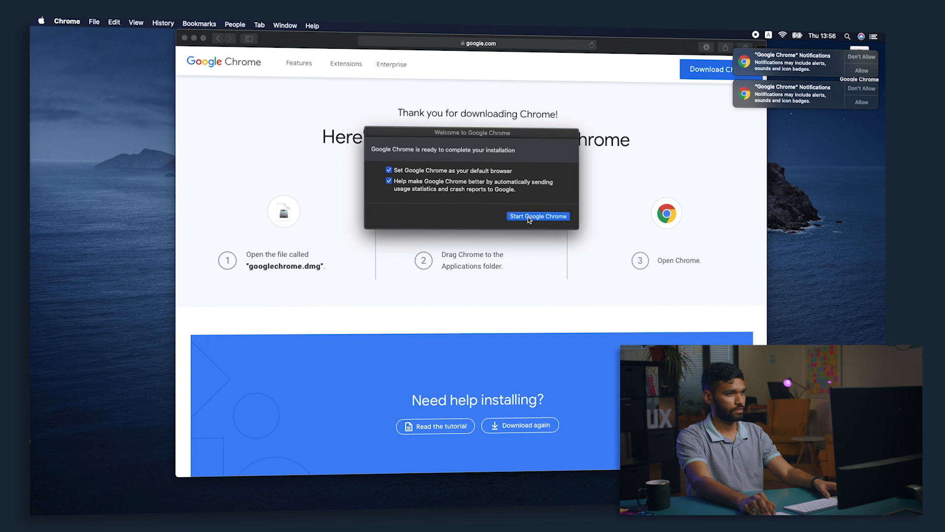
click(538, 216)
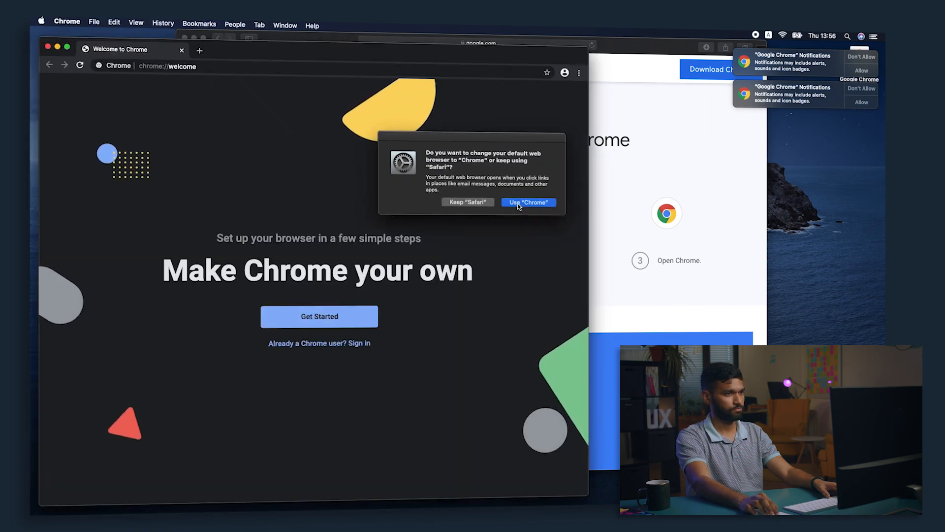
click(527, 202)
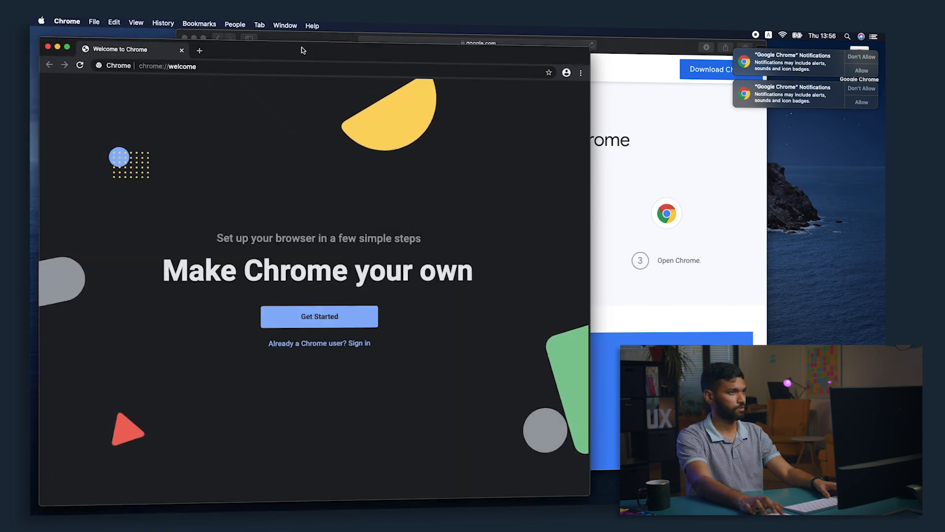
text(sublime+text&oq=sublime+text+&aqs=)
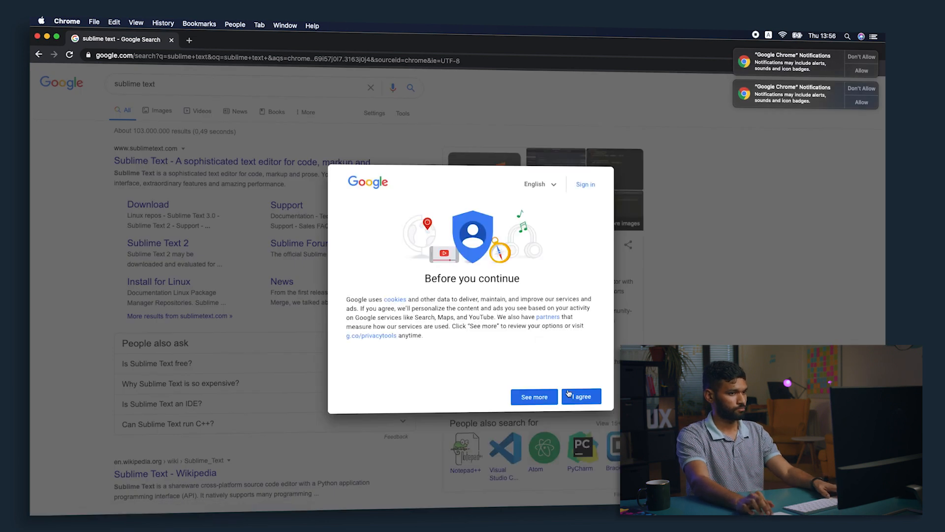
Accept Google's cookies, go to sublimetext.com and download Sublime Text for Mac.
click(581, 397)
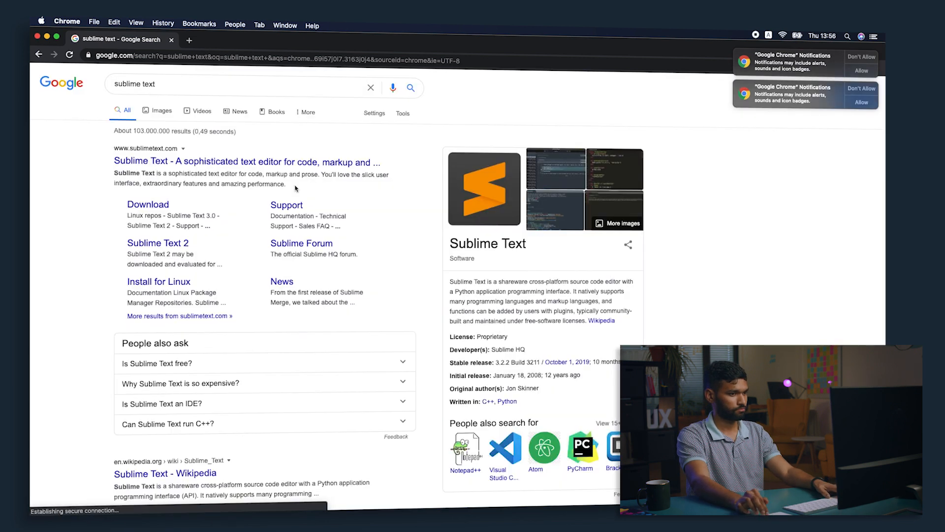
click(244, 161)
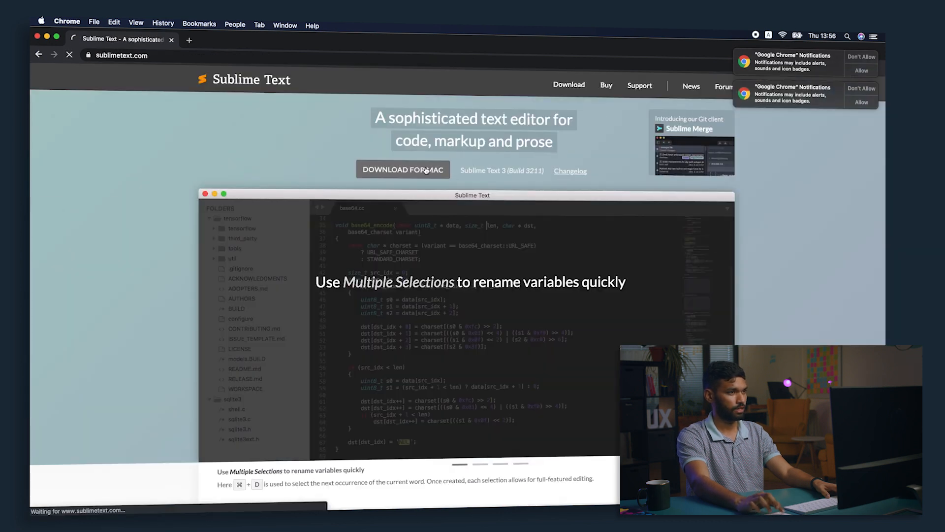
click(403, 169)
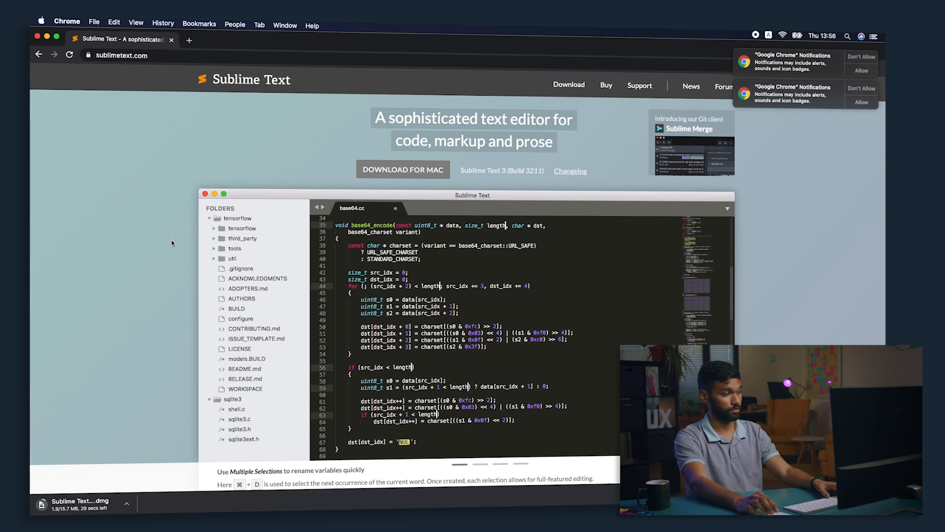
text(len)
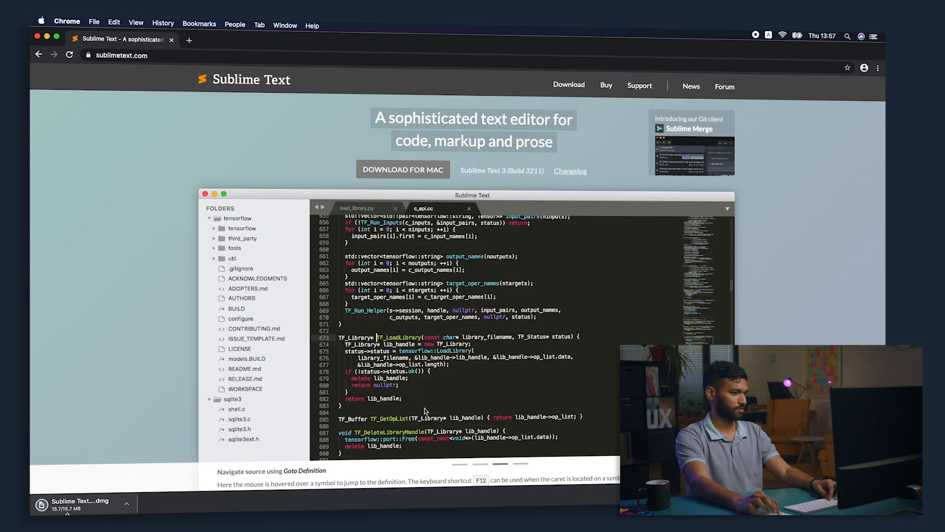
Install Sublime Text from its disk image, launch it via Launchpad and type 'fdjshafjdksa' in a new file.
click(356, 208)
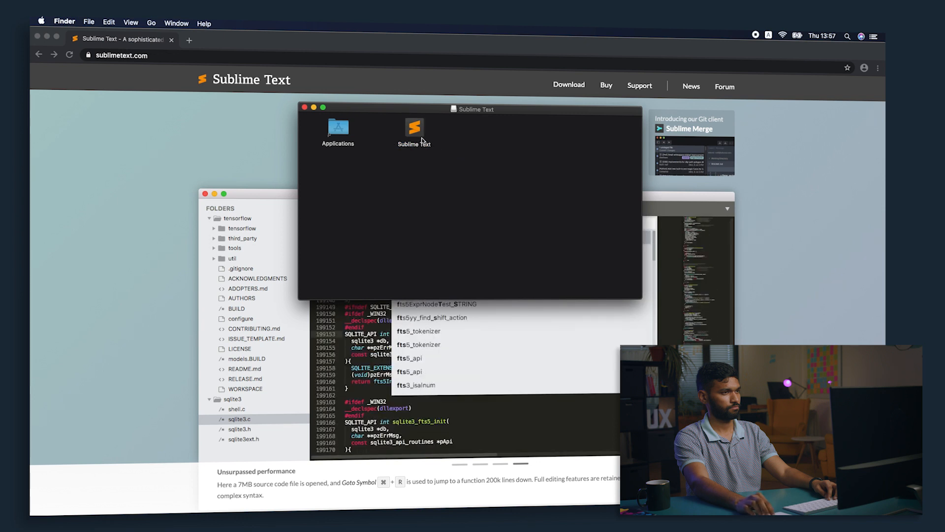
text(sub)
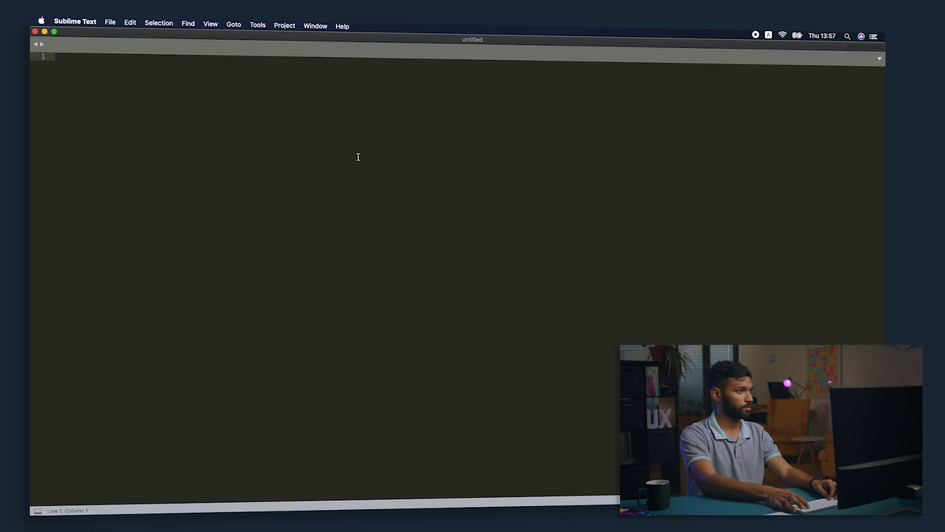
text(fdjshafjdksa)
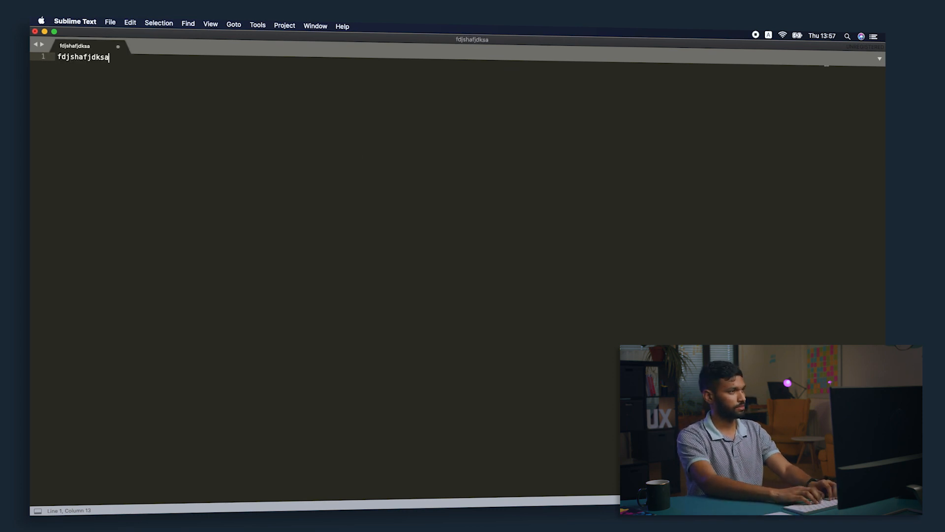